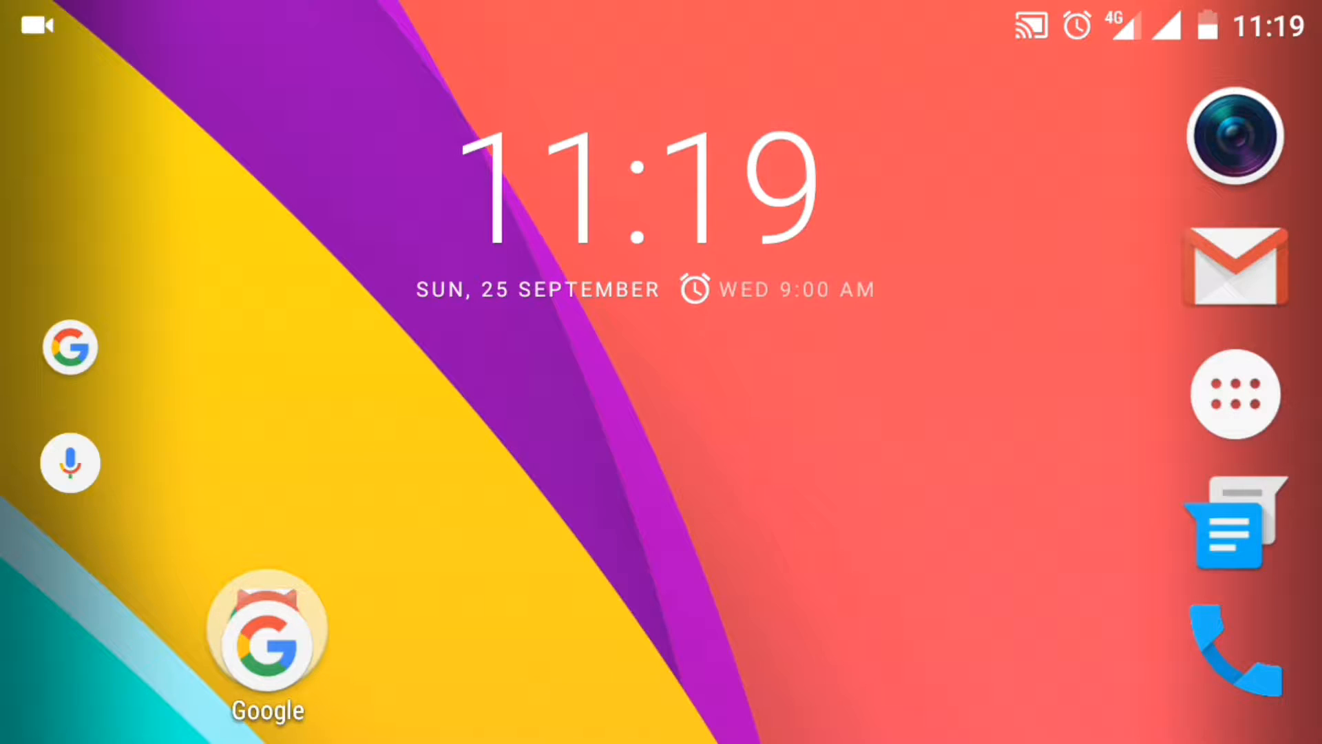
Launch the Play Store from the Google folder to reach FilmoraGo's listing
click(267, 638)
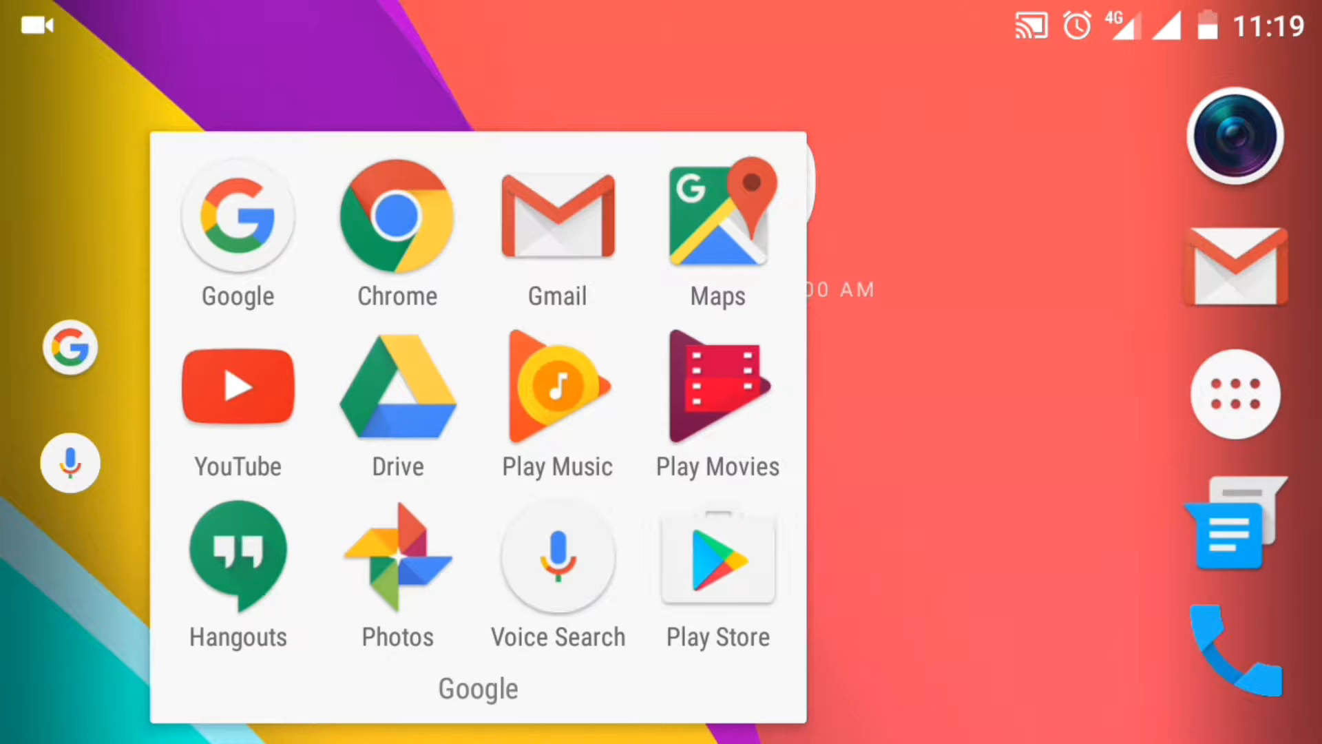
click(716, 556)
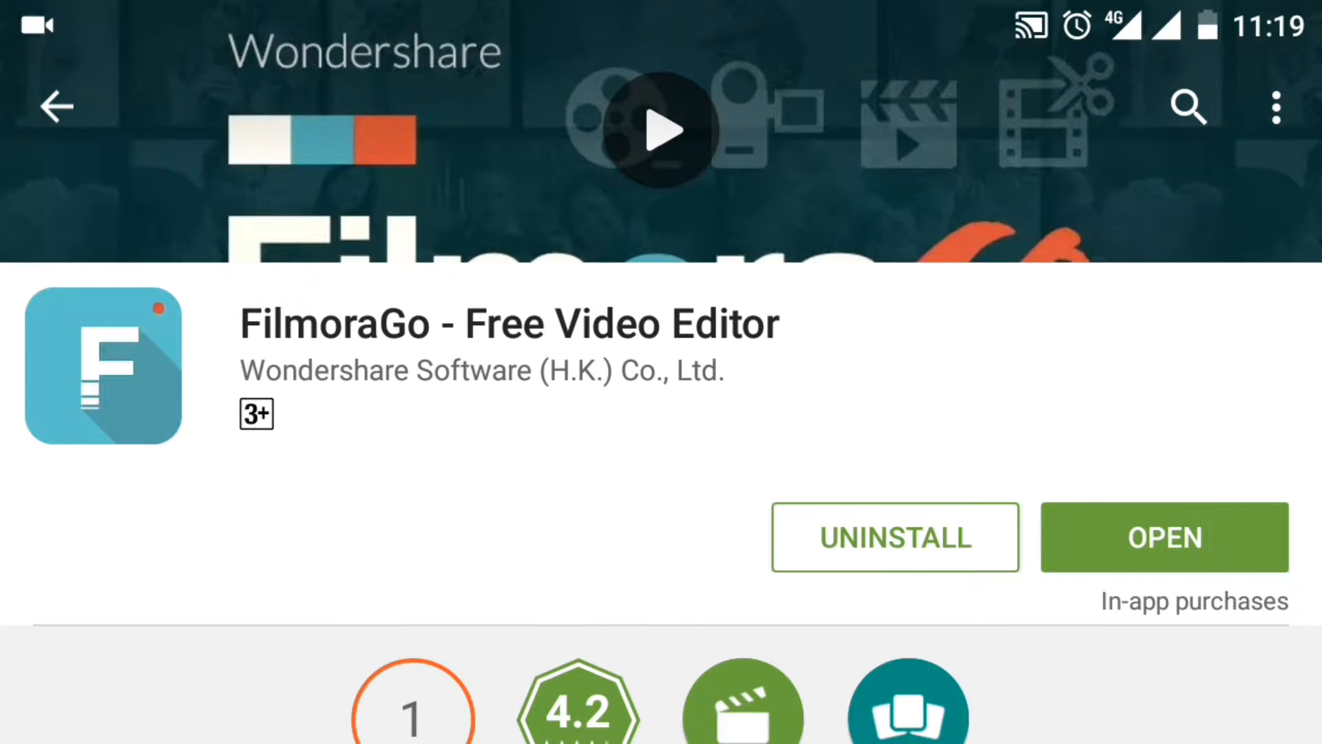
Launch FilmoraGo and start a new video with the 30-second screen recording
click(1164, 537)
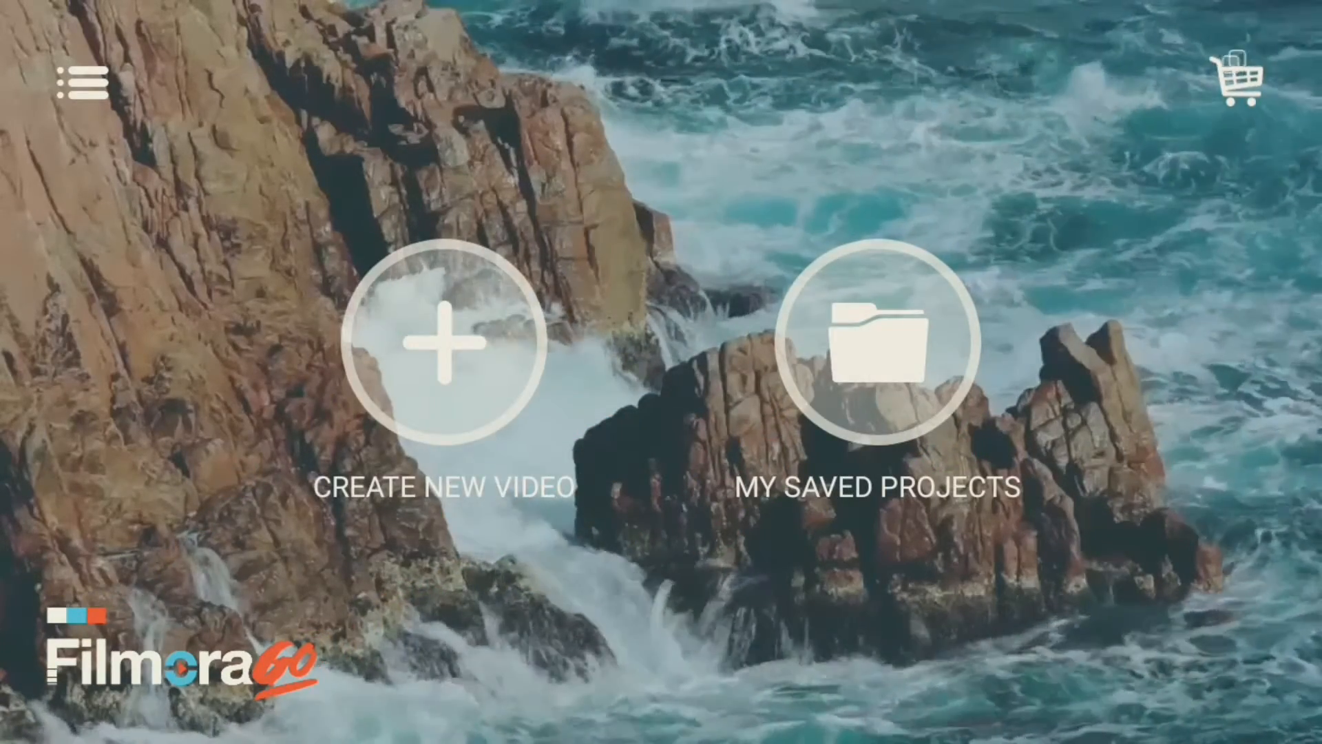
click(442, 341)
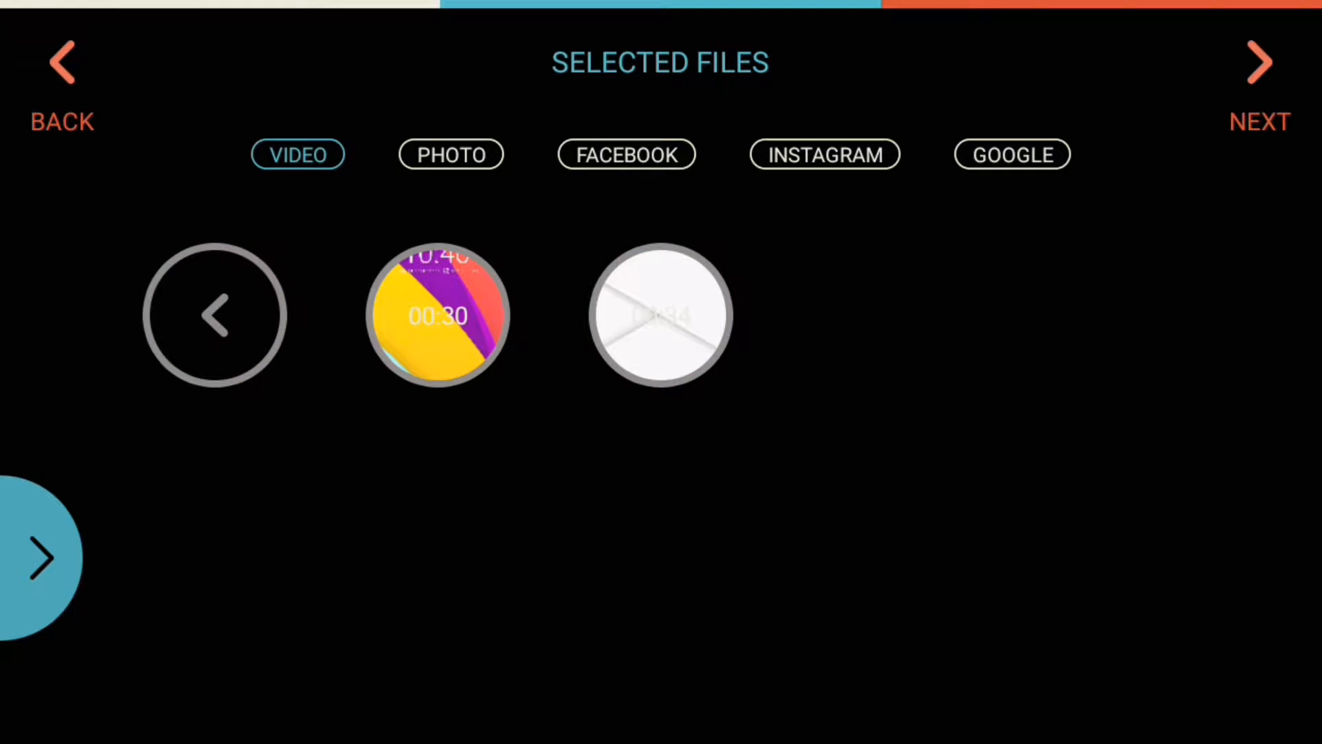
click(438, 315)
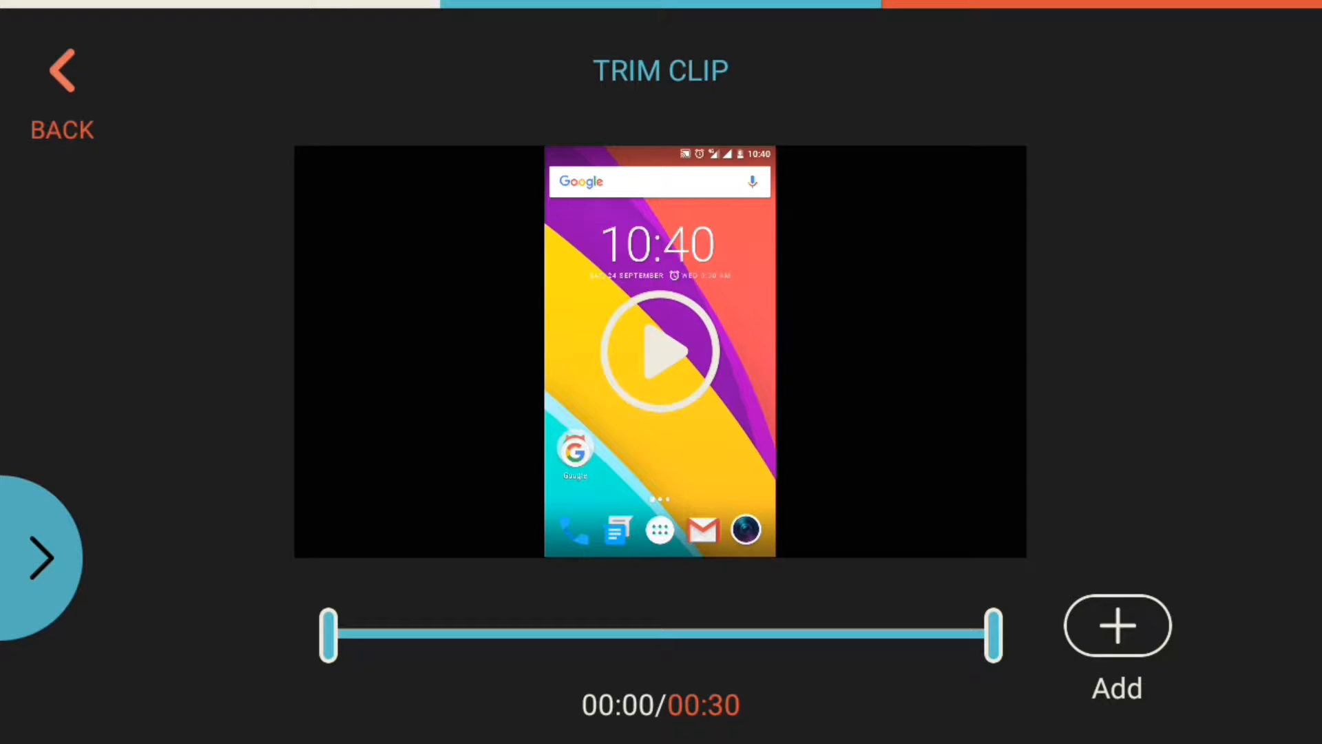
click(40, 556)
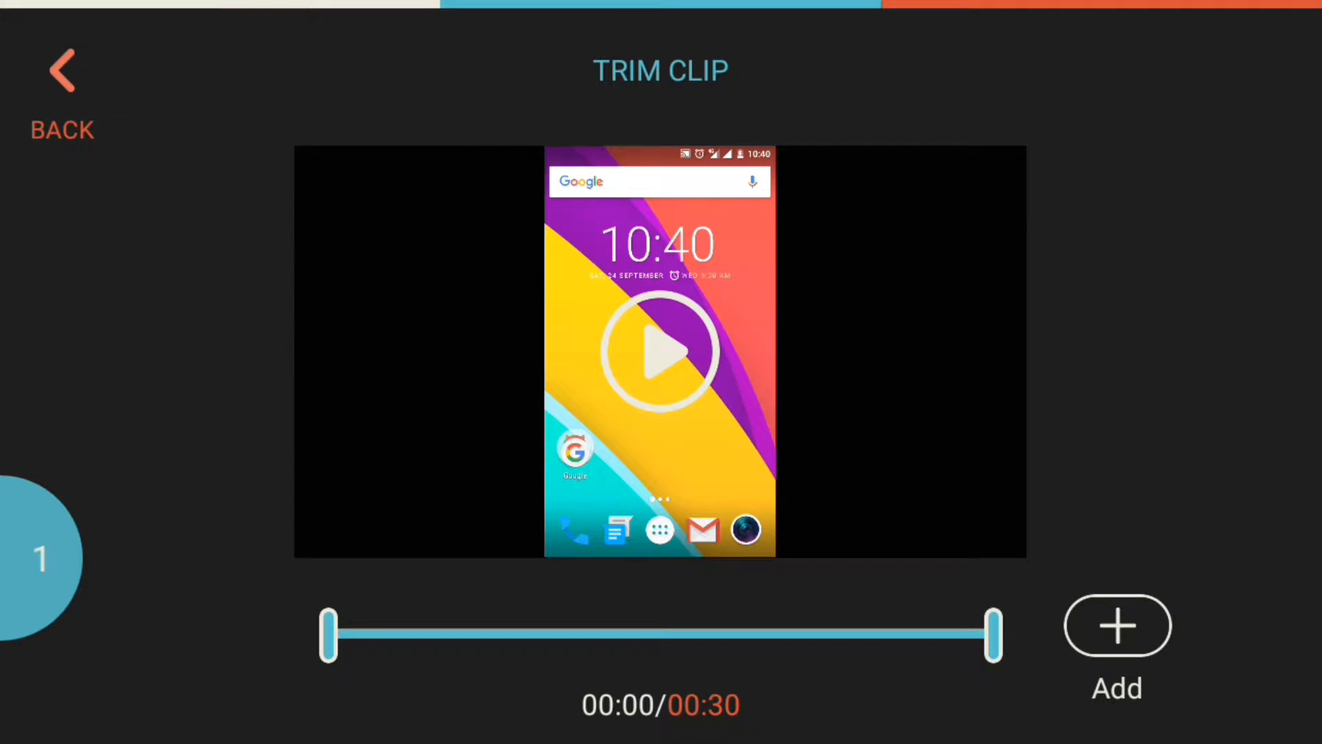
click(60, 71)
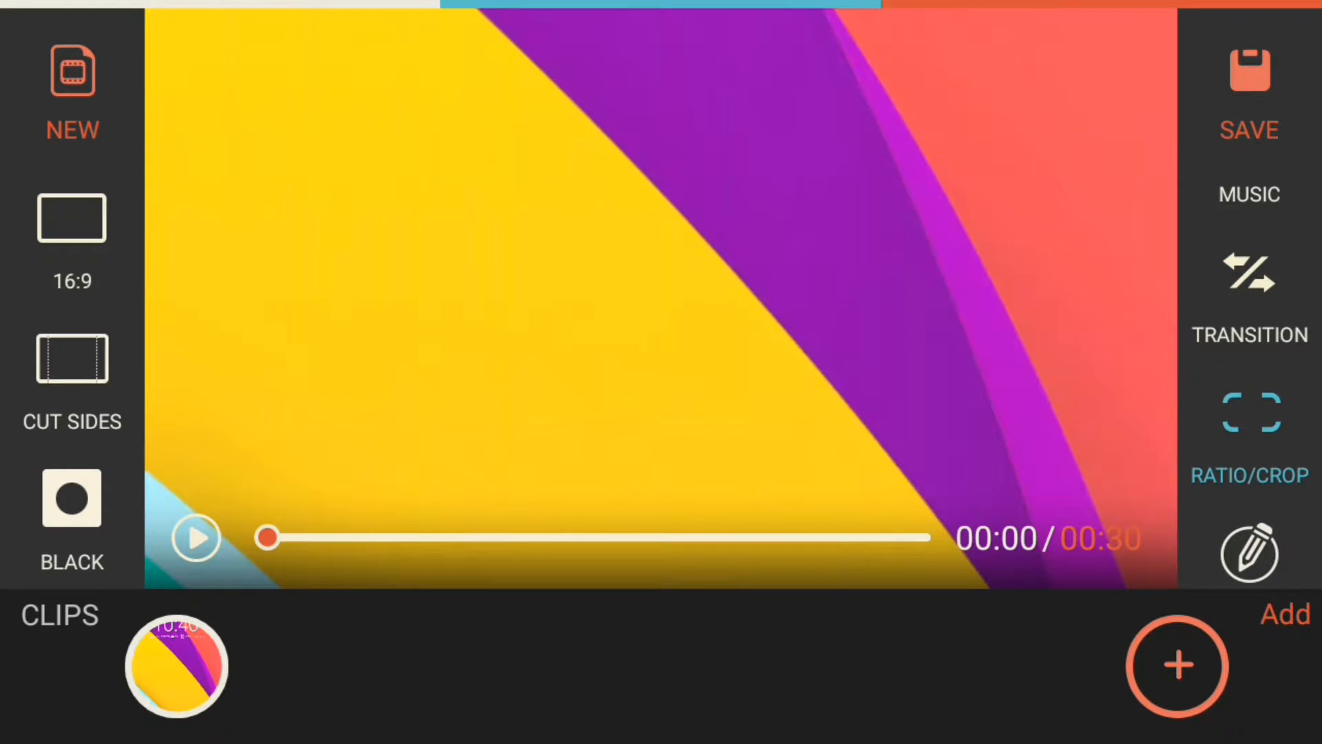
Switch from CUT SIDES to ADD FRAME with a BLUR background, then preview the clip
click(71, 357)
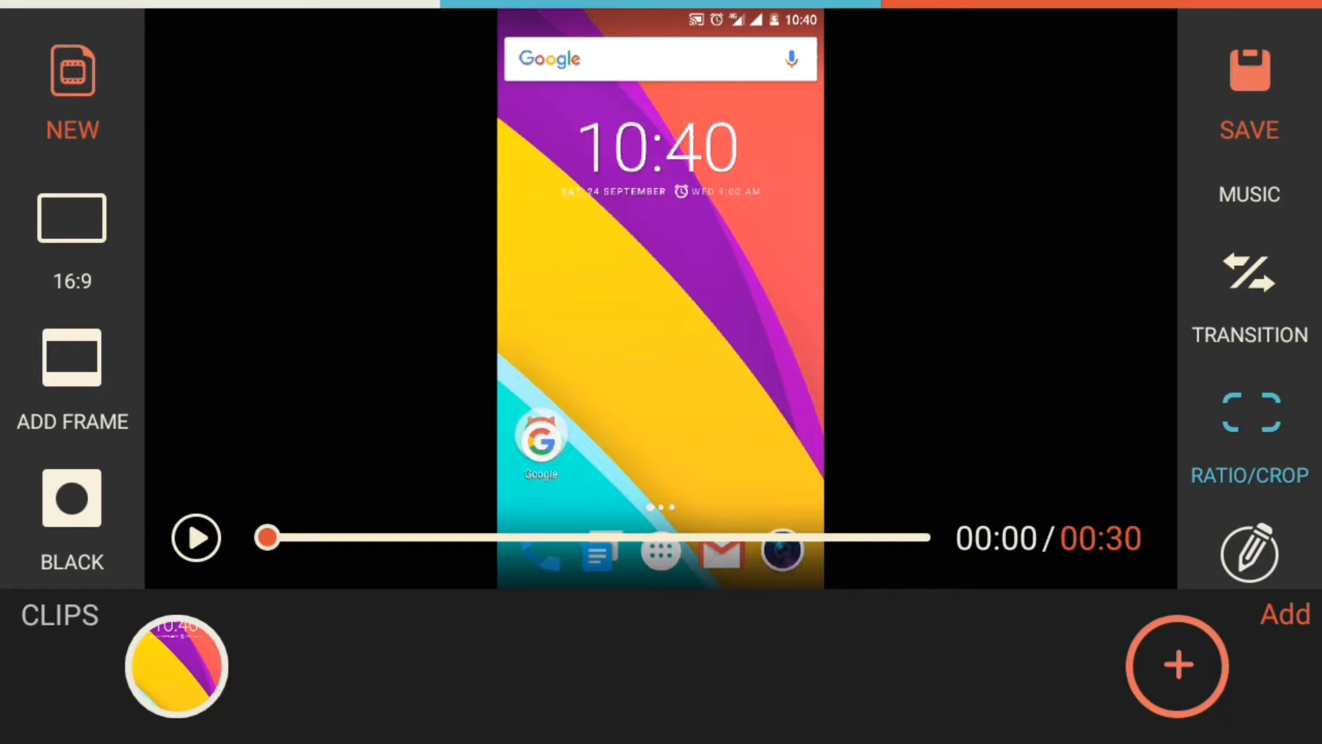
click(71, 499)
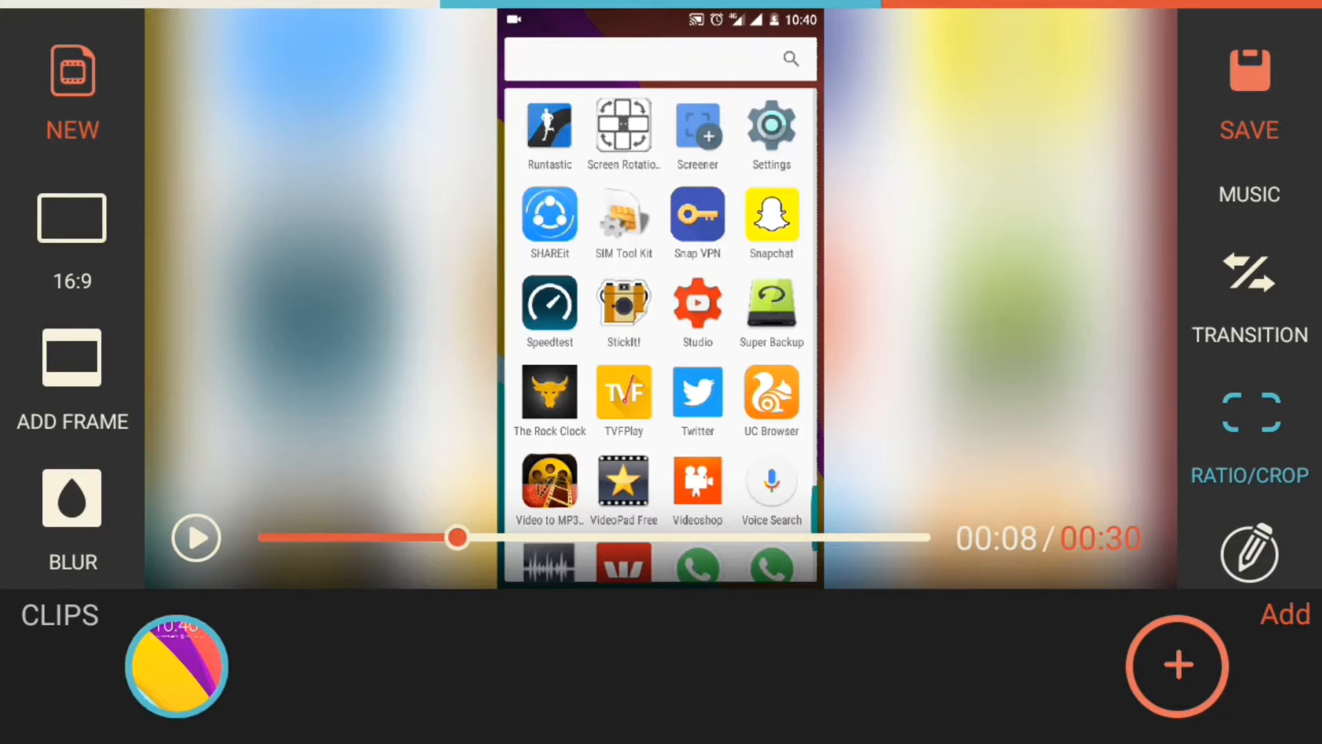
drag(456, 538, 784, 537)
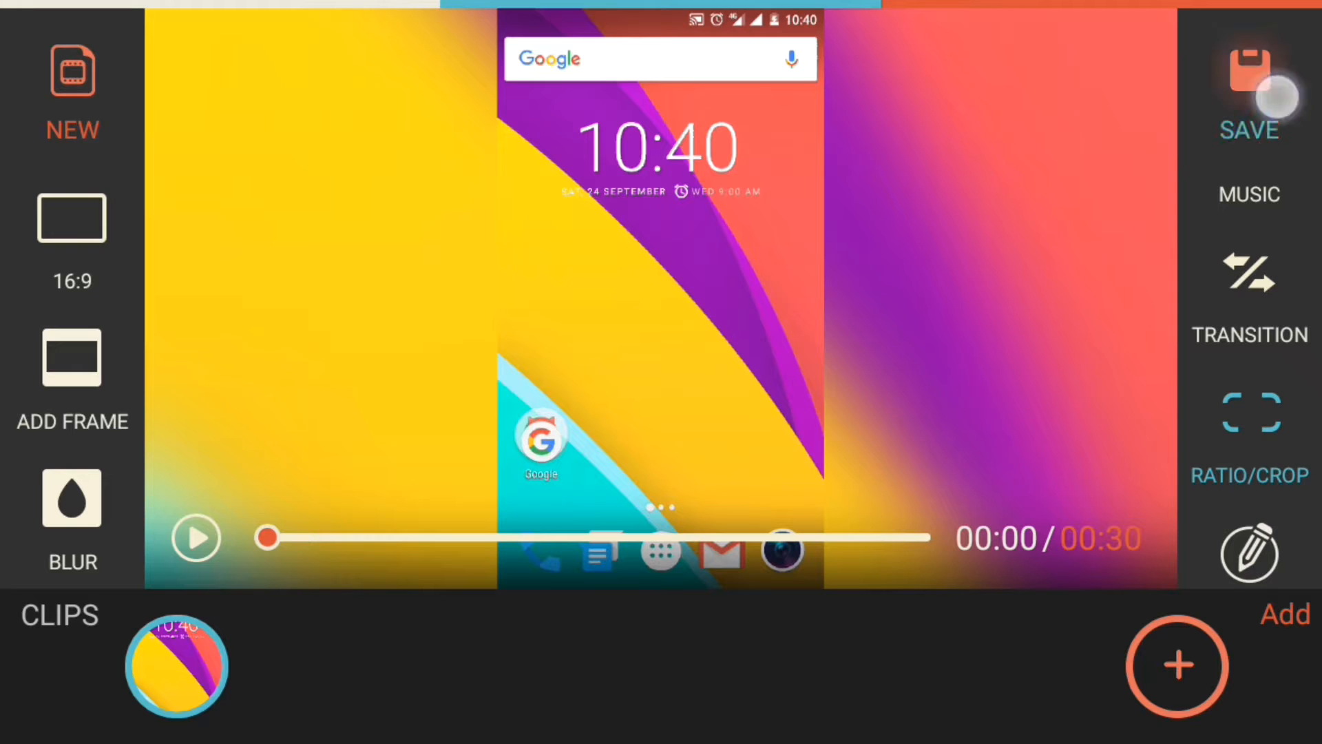
Save Project21 and start exporting it to the camera roll
click(1249, 80)
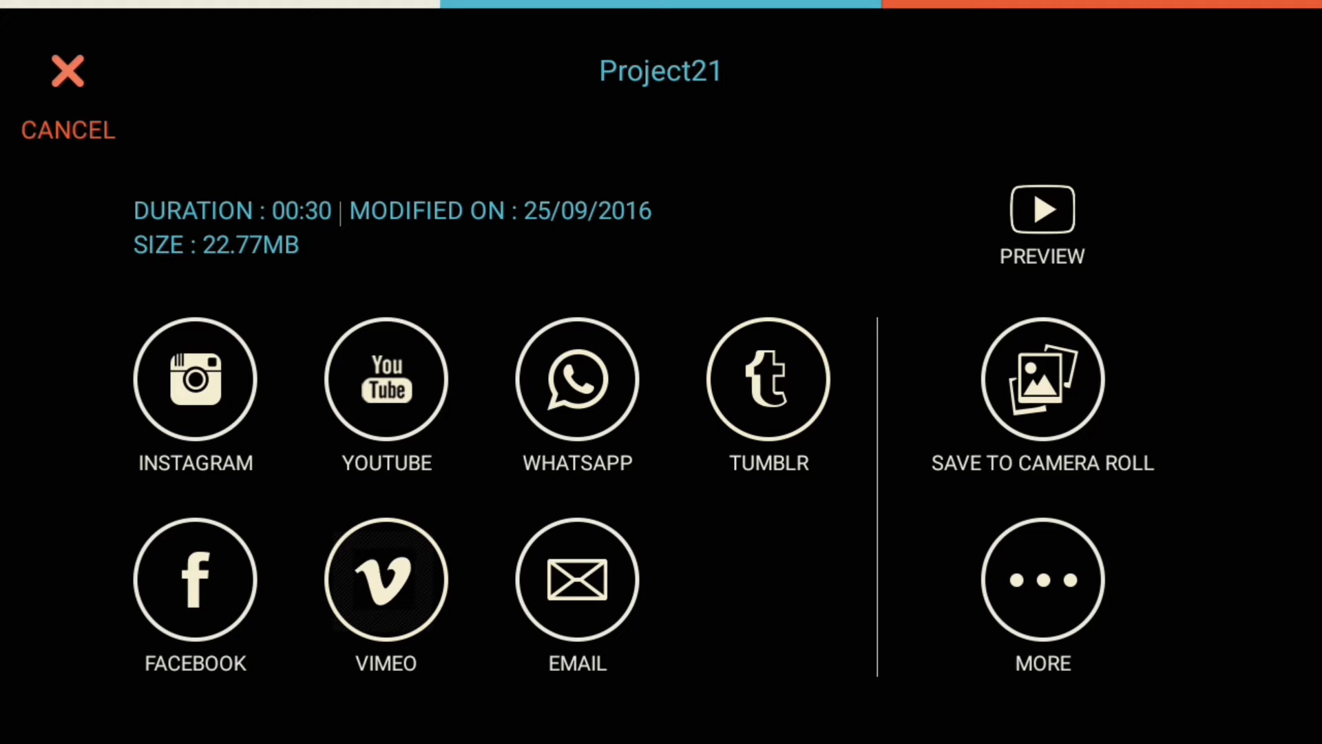
click(1042, 376)
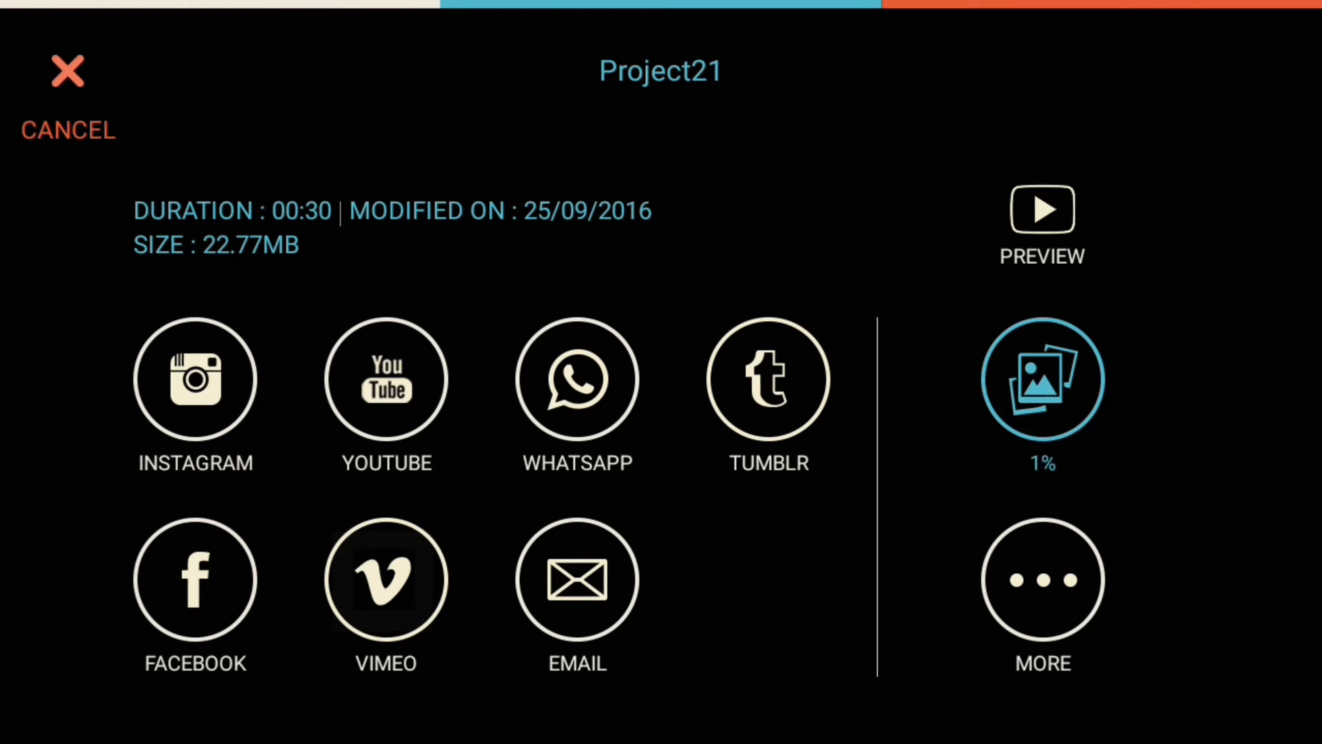